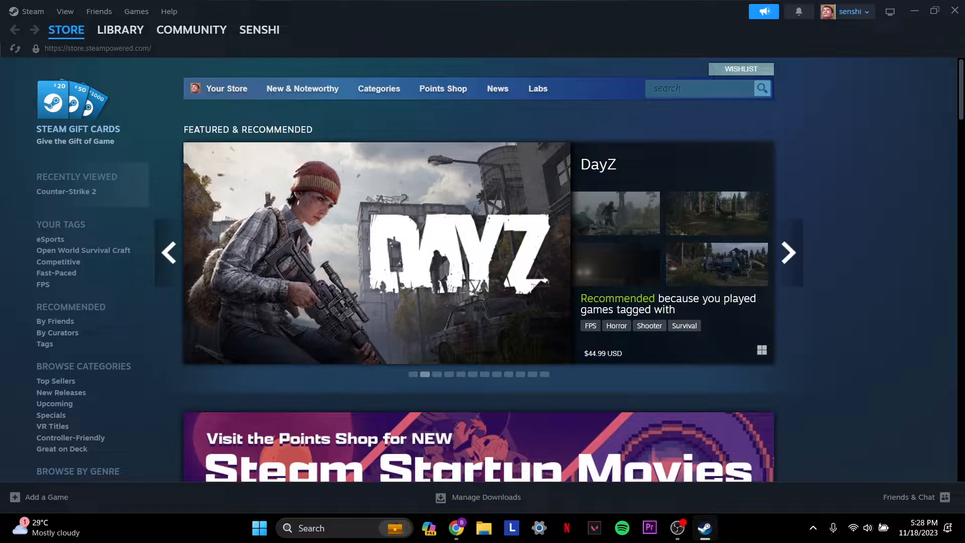
Step: Open Steam Settings from the Steam menu, landing on the Account page
left_click(32, 11)
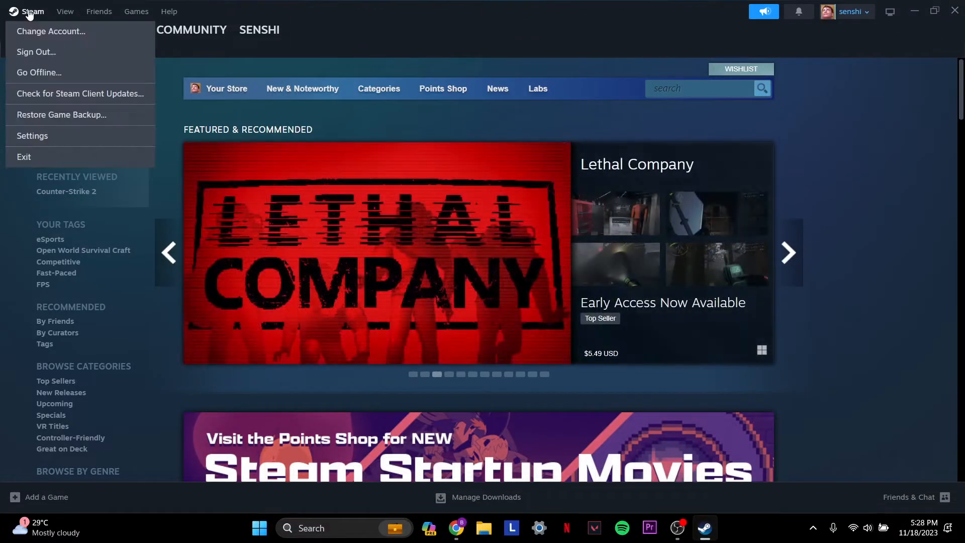
left_click(32, 135)
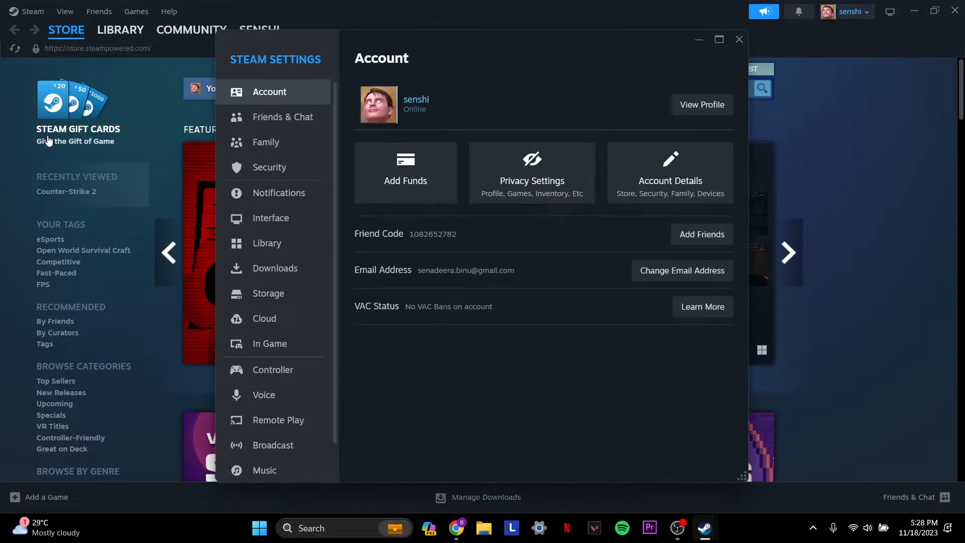
mouse_move(269, 167)
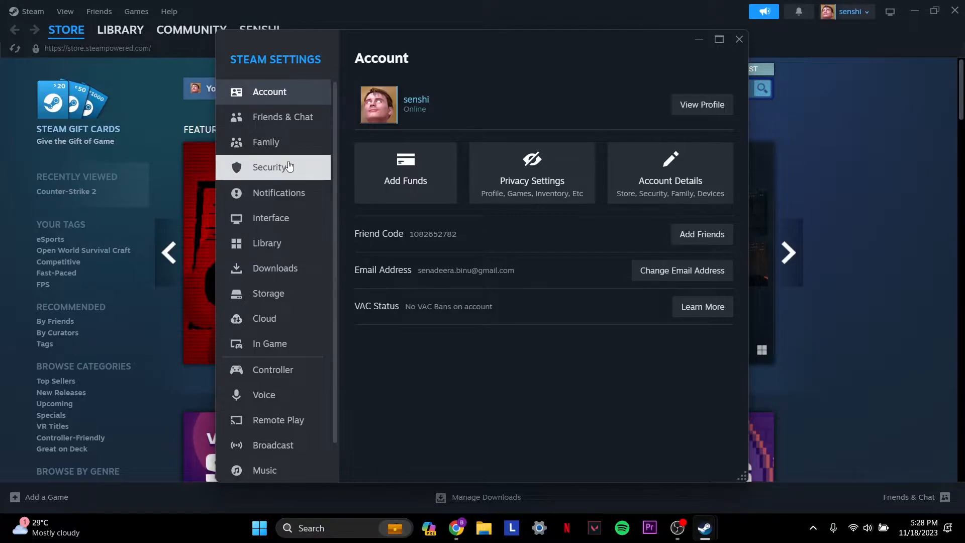
Step: Show the Security page and Steam Guard details, confirming mobile-app 2FA is active
left_click(269, 167)
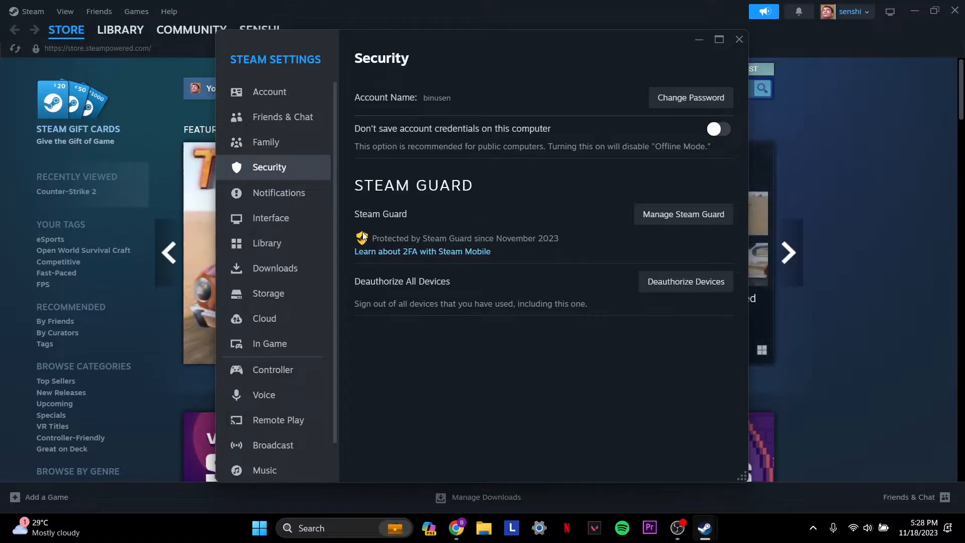
mouse_move(461, 232)
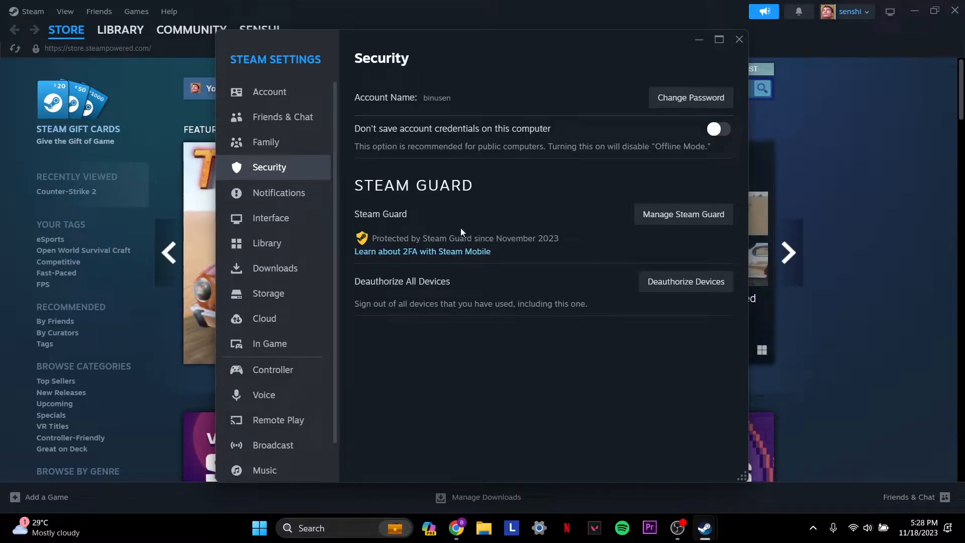
mouse_move(411, 255)
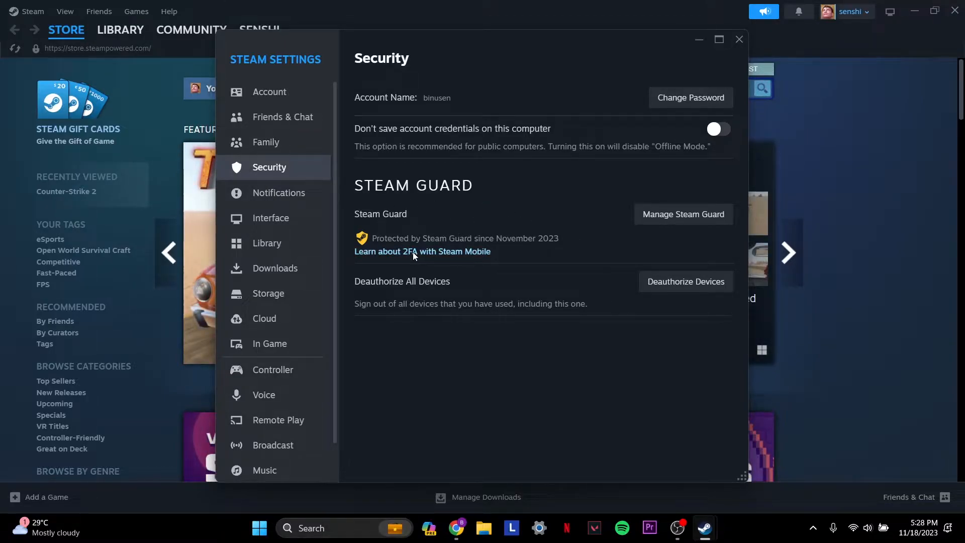
mouse_move(455, 220)
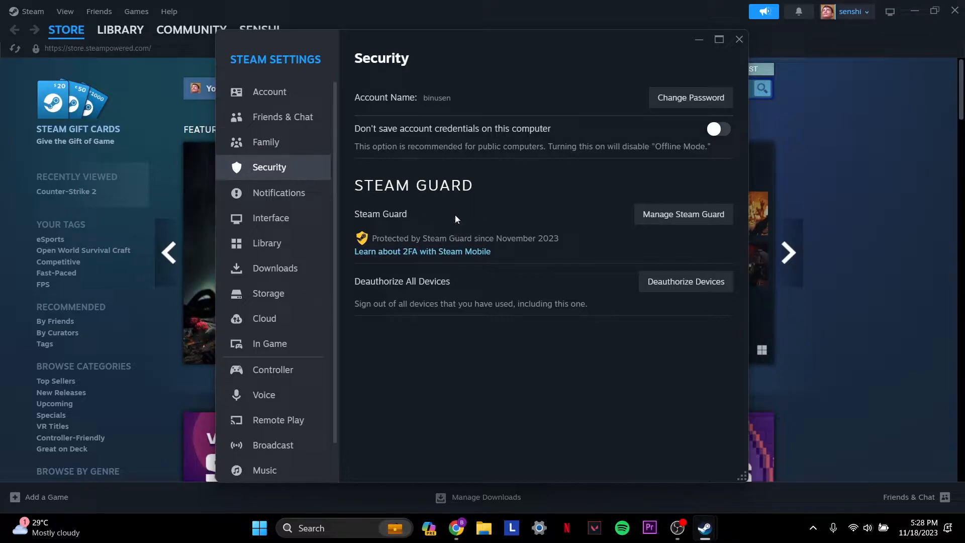
mouse_move(449, 251)
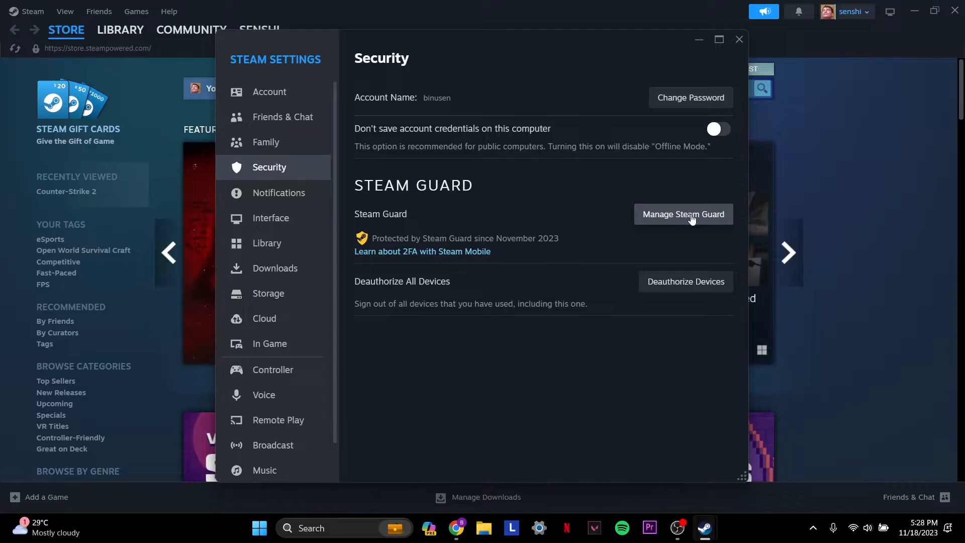
left_click(682, 214)
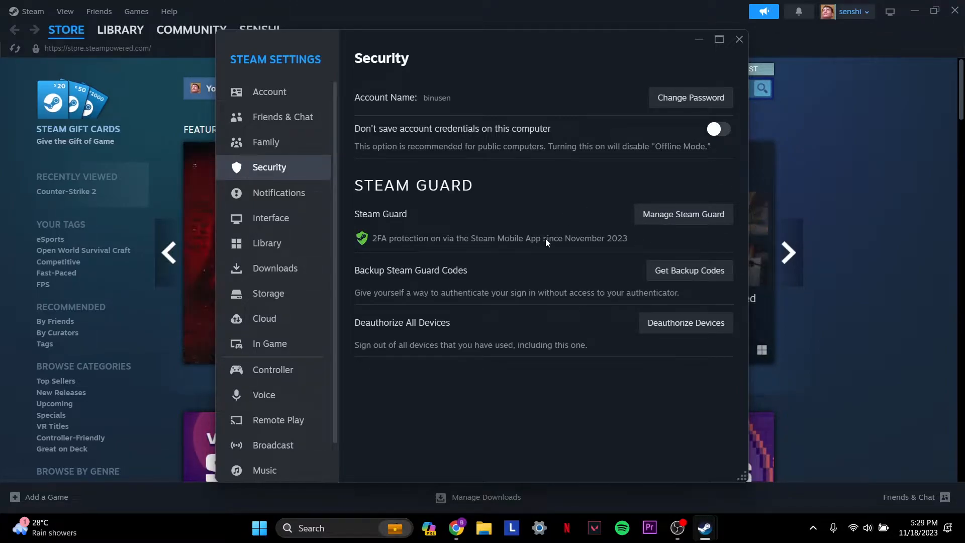
mouse_move(666, 241)
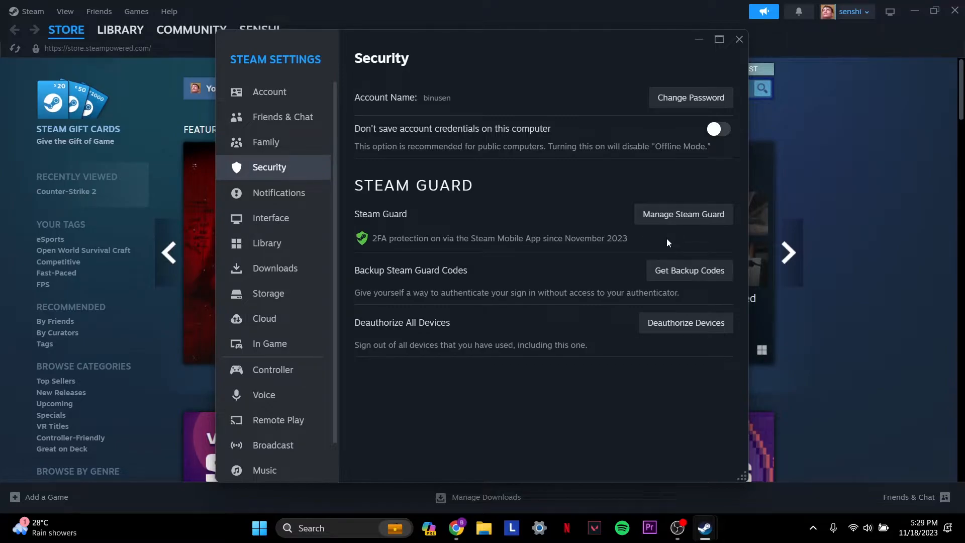
mouse_move(679, 239)
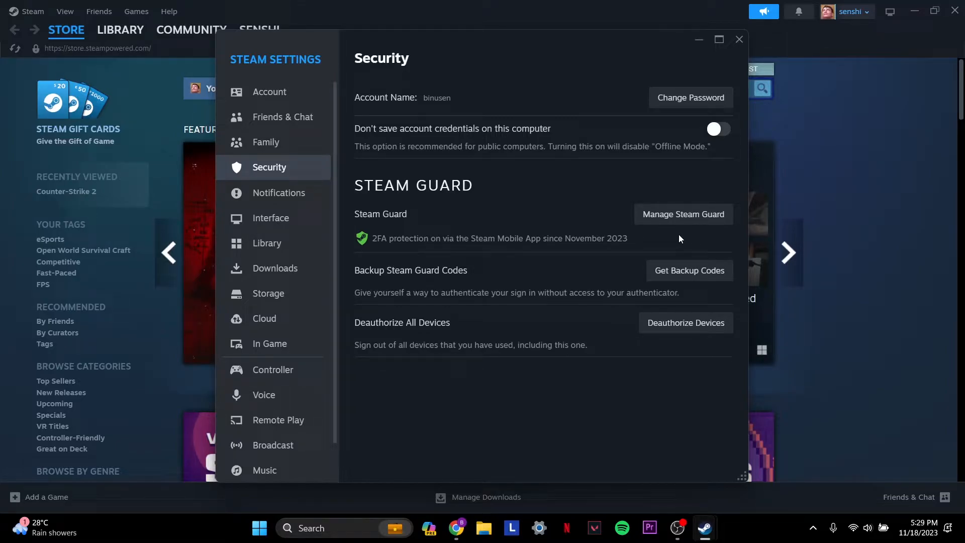
mouse_move(266, 142)
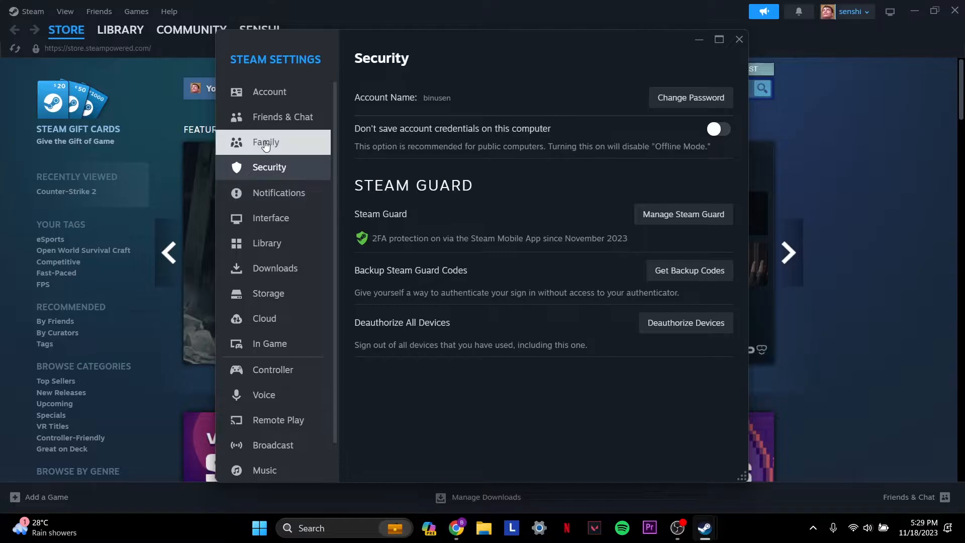
Step: Switch on Family Library Sharing for the eligible account and close Settings
left_click(265, 142)
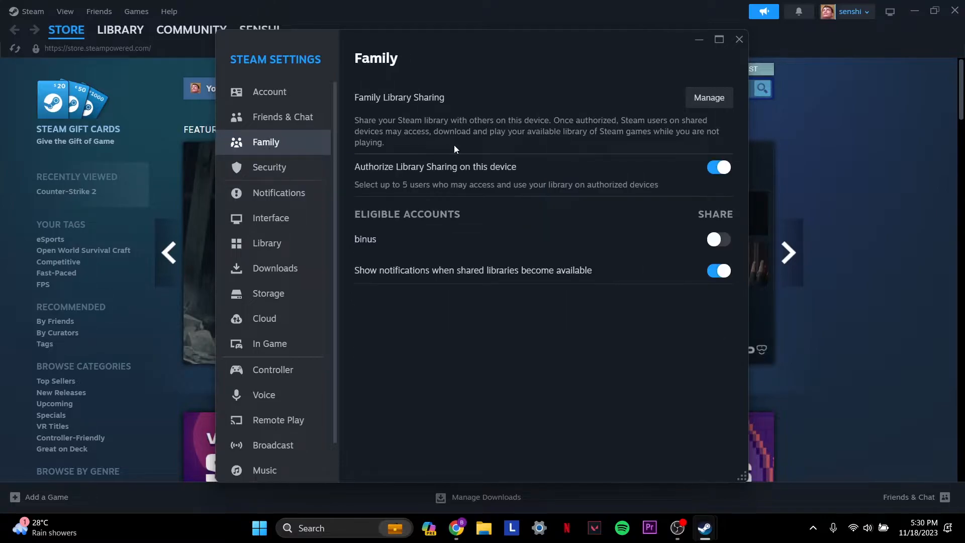
mouse_move(399, 96)
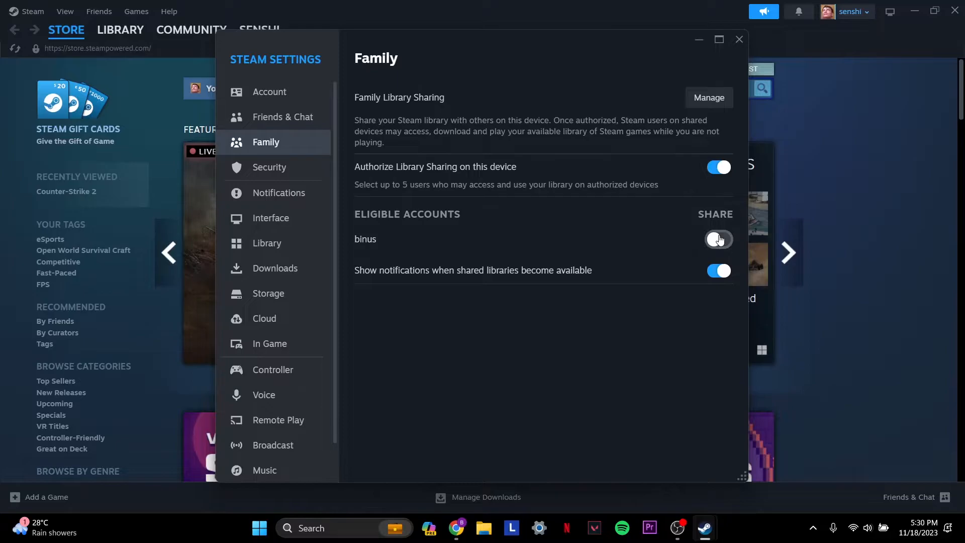
left_click(718, 239)
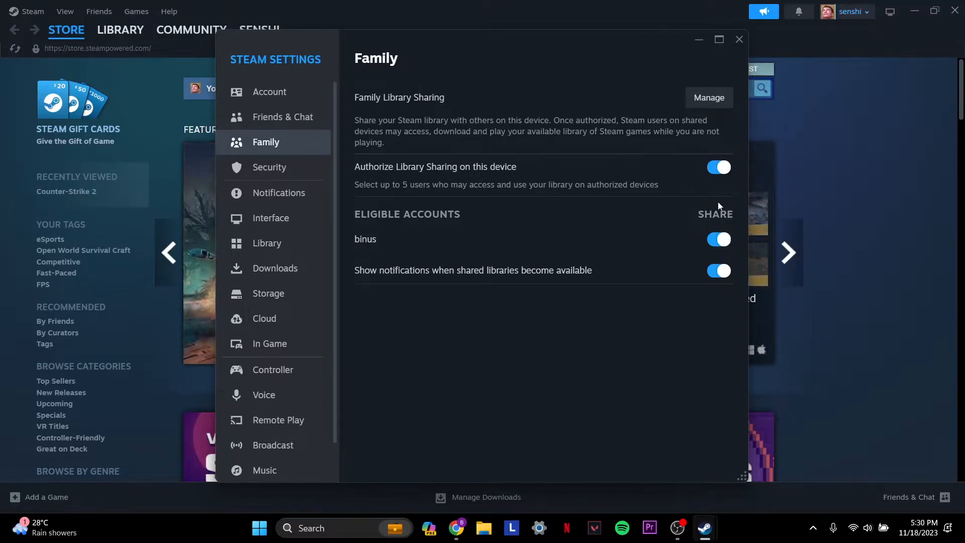
left_click(738, 39)
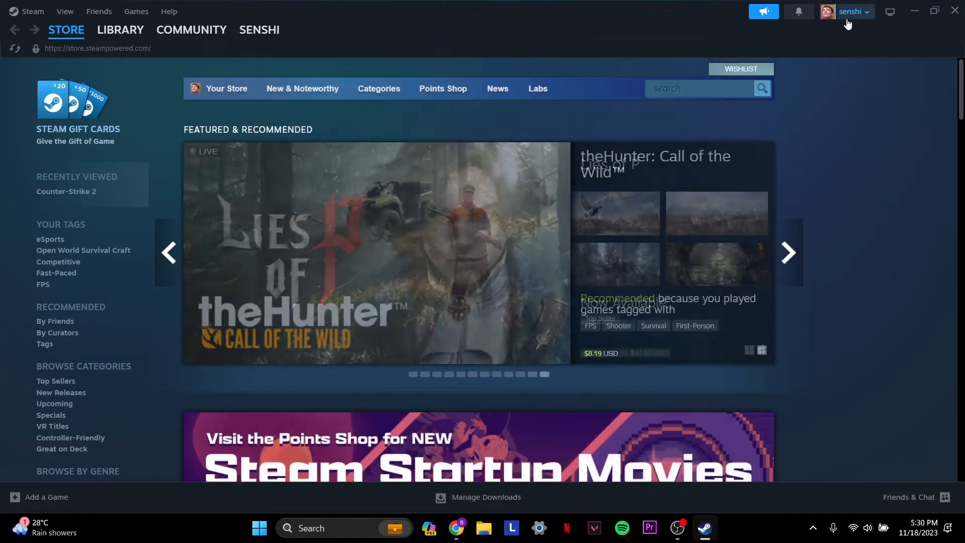
Step: Sign out of the current account and relaunch Steam from the taskbar
left_click(848, 11)
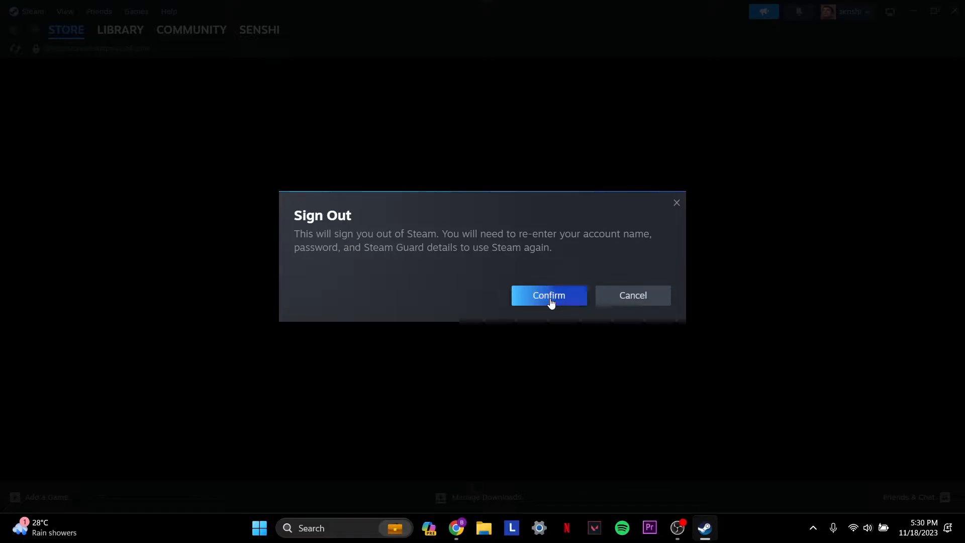
left_click(548, 295)
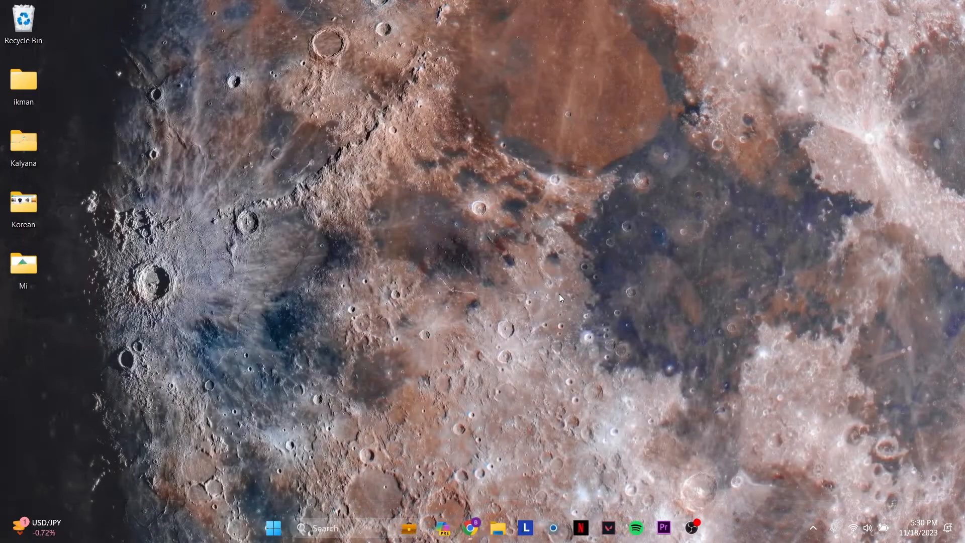
left_click(325, 528)
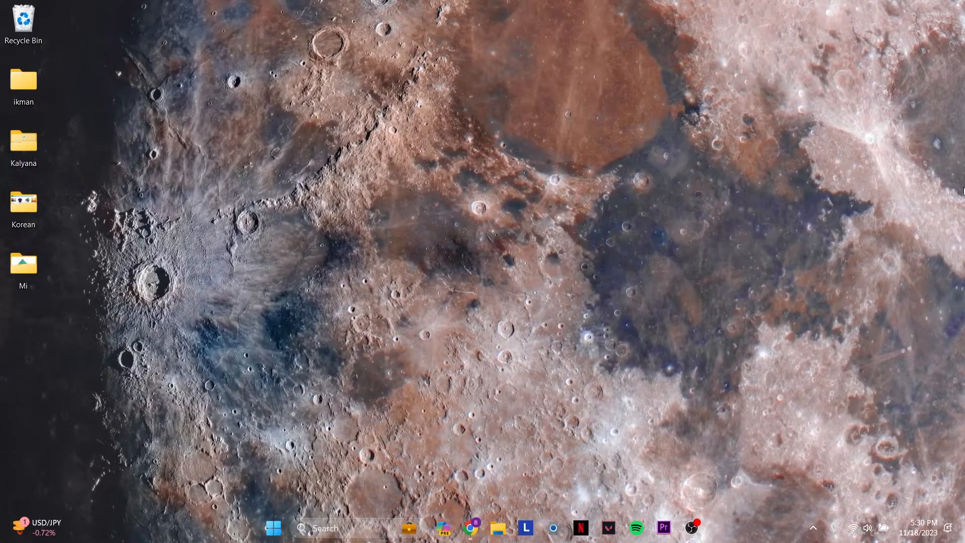
left_click(704, 527)
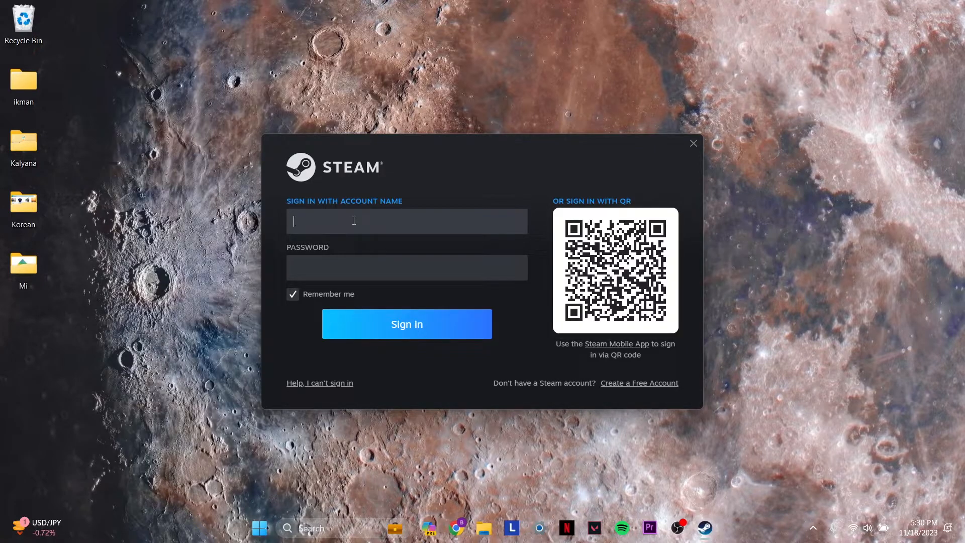
Step: Sign in as binus and view the Security section of Settings
left_click(406, 324)
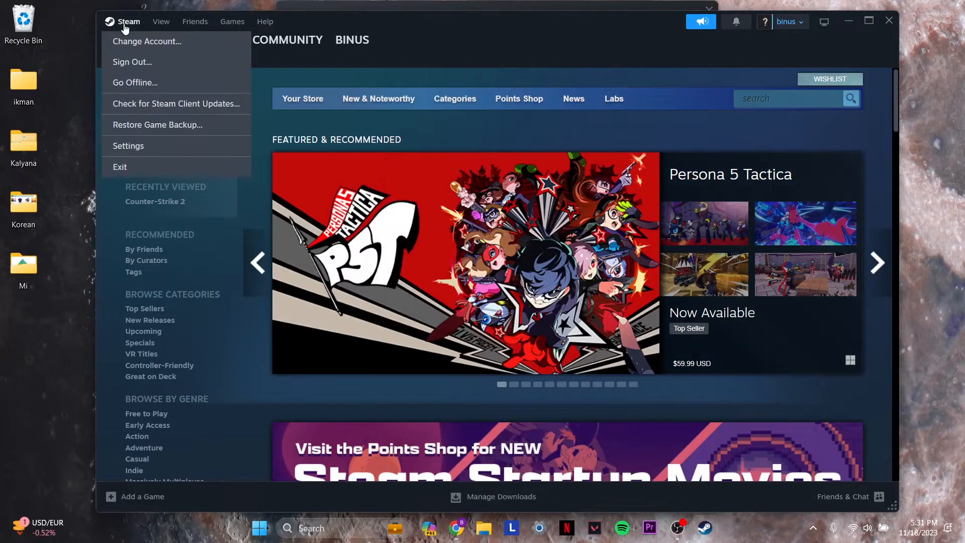
left_click(128, 146)
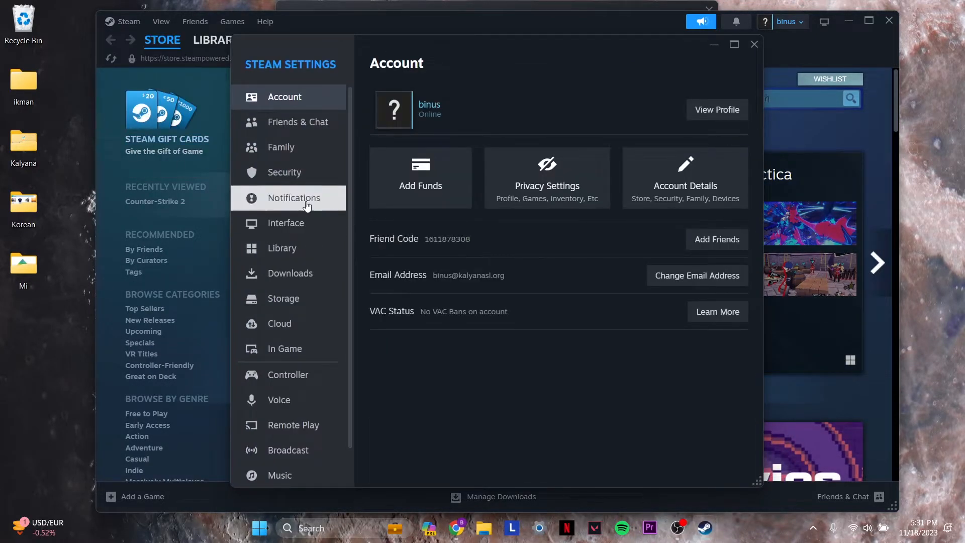
left_click(284, 172)
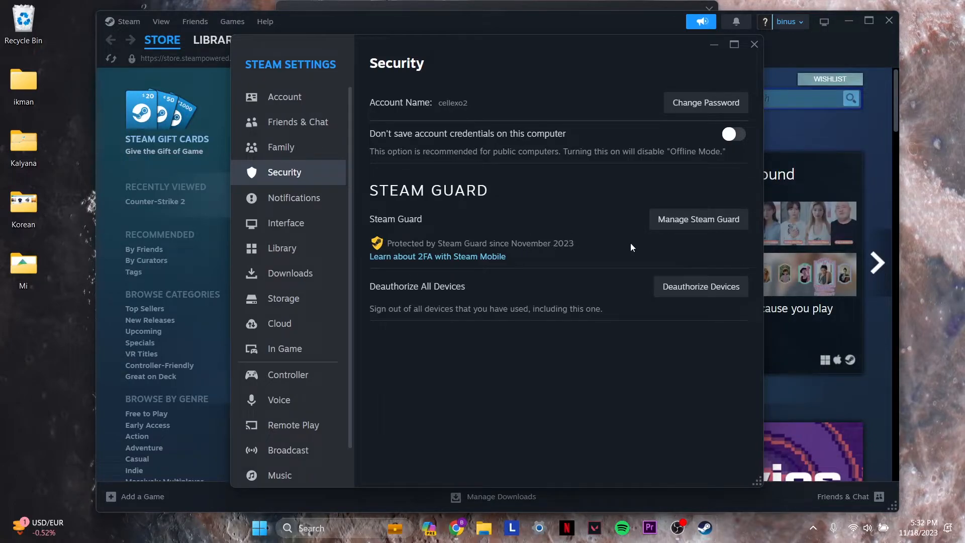
mouse_move(411, 263)
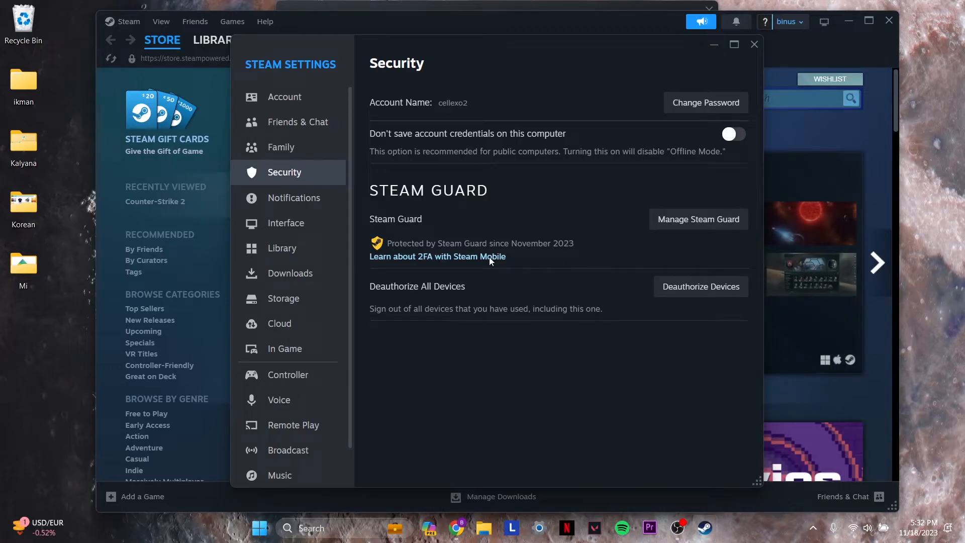
mouse_move(439, 209)
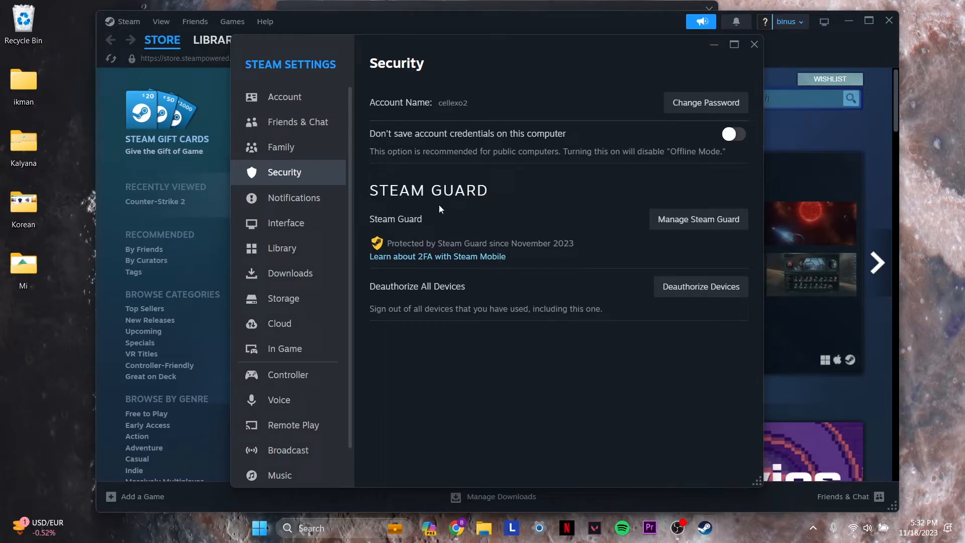
Step: Sign out of binus, let Steam restart, and sign in as senshi
left_click(699, 286)
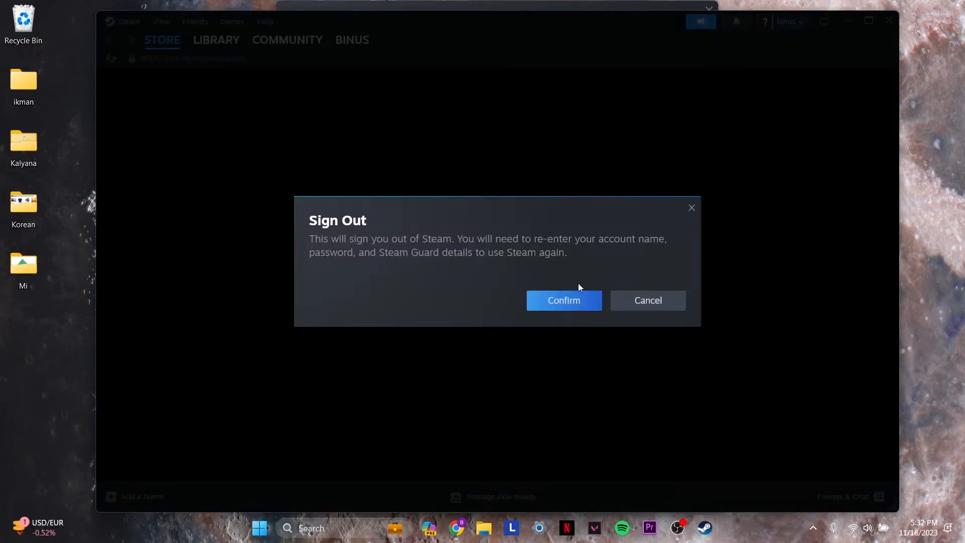
left_click(562, 300)
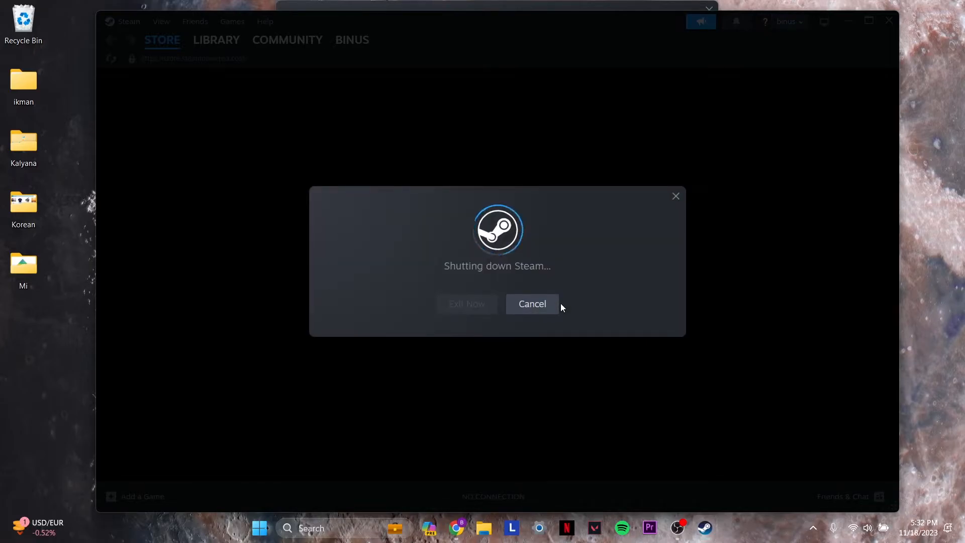
left_click(532, 303)
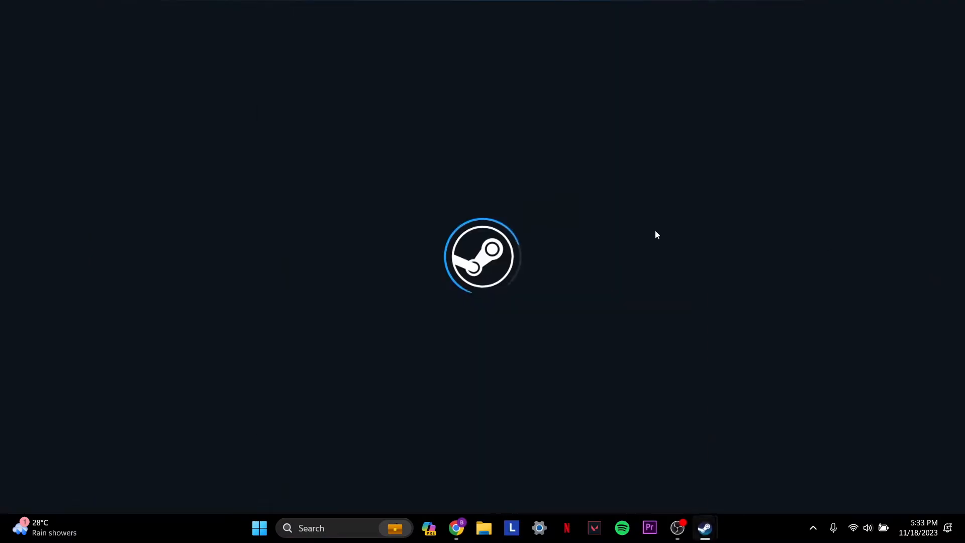
left_click(33, 11)
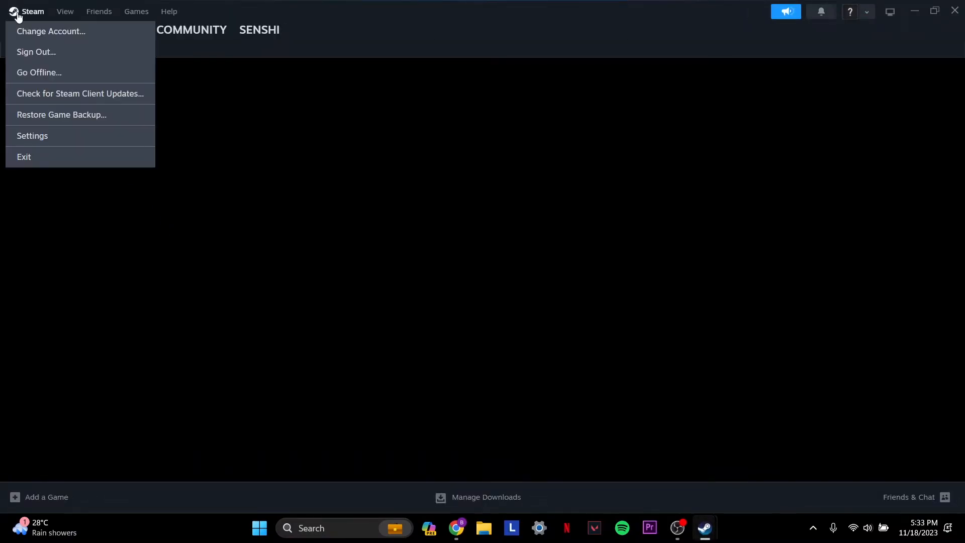
Step: On senshi, turn on the Family settings Share toggle for binus
left_click(31, 135)
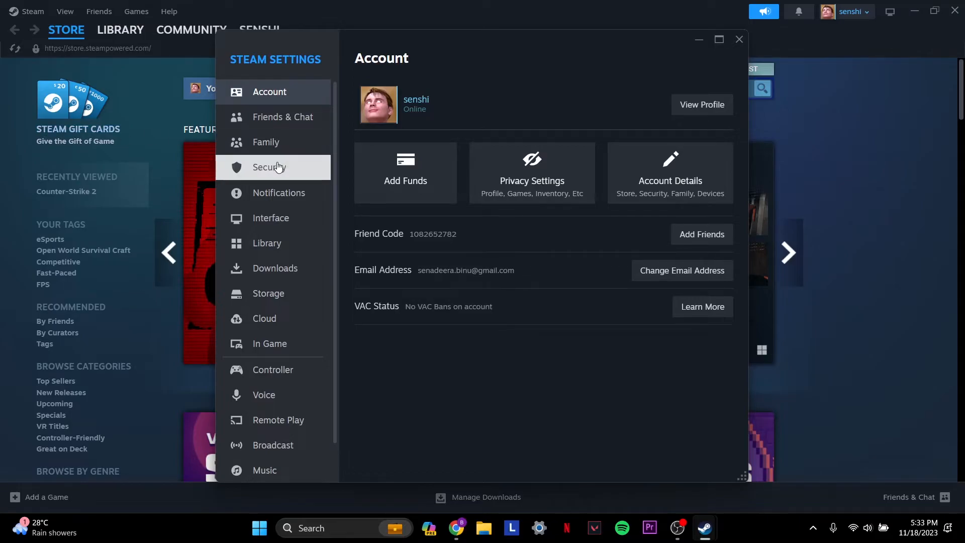
left_click(266, 141)
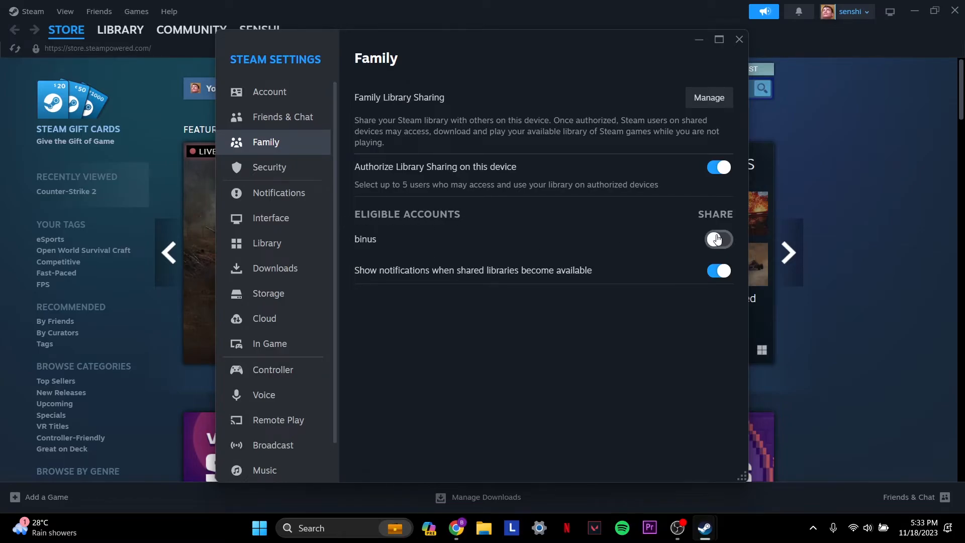
left_click(717, 238)
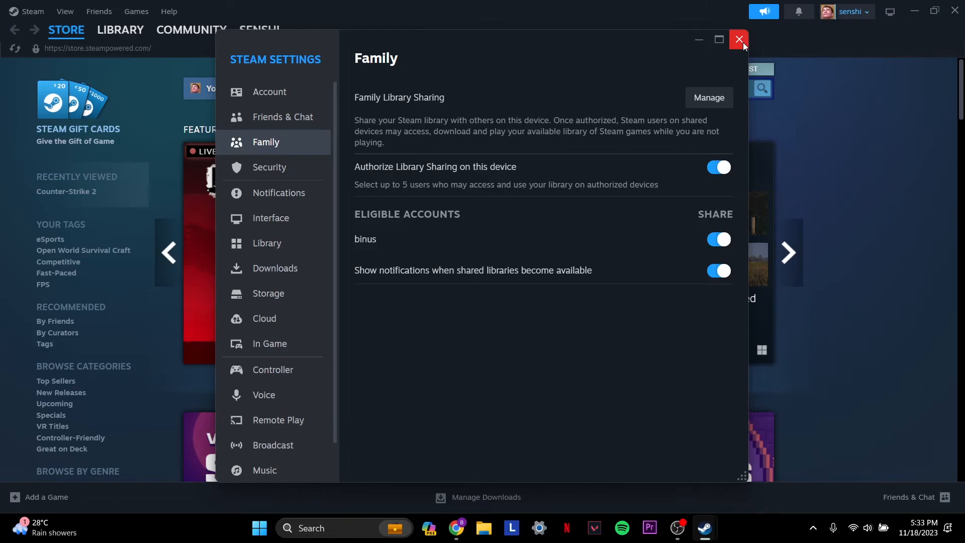
mouse_move(704, 87)
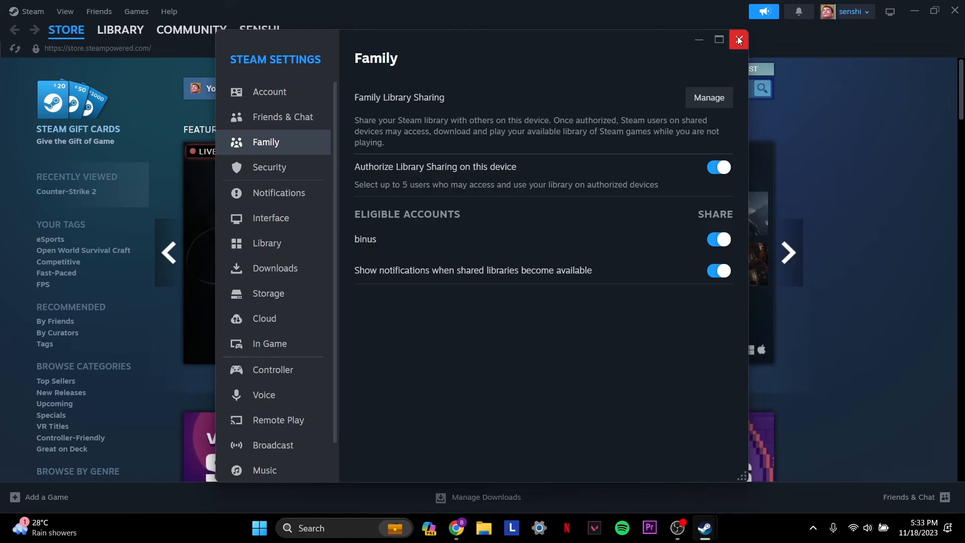
mouse_move(388, 236)
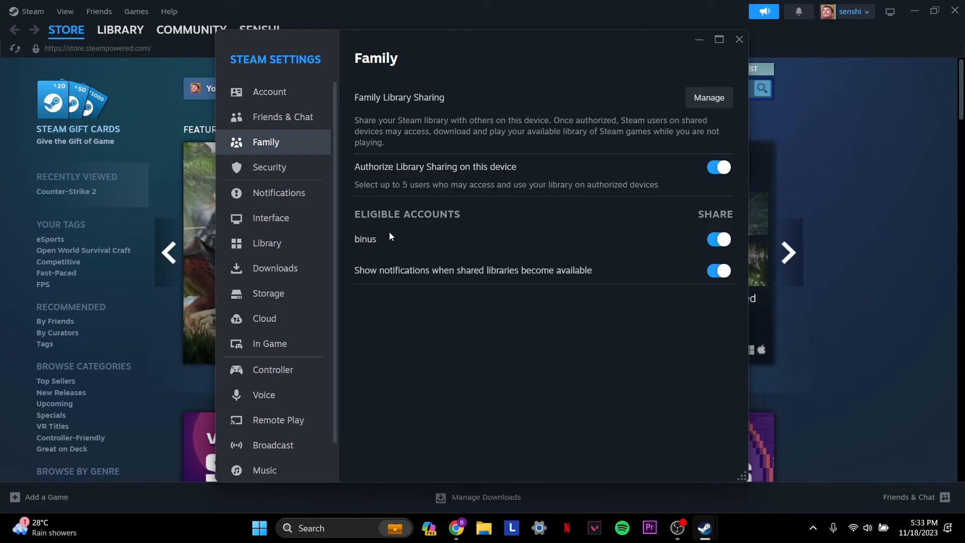